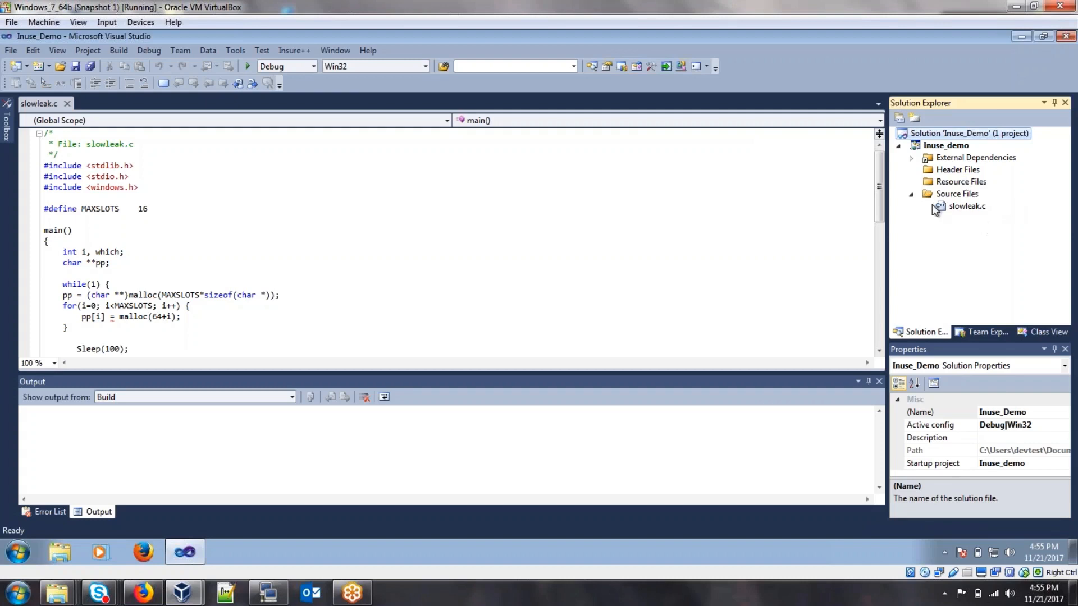
mouse_move(927, 222)
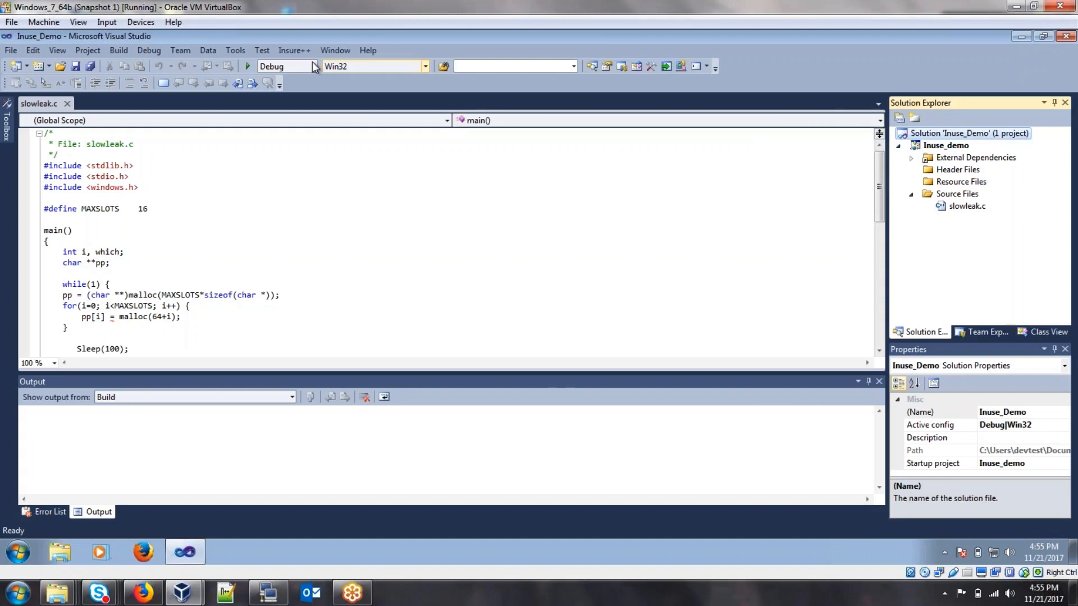
Enable Inuse in the Insure++ settings and accept them
left_click(295, 50)
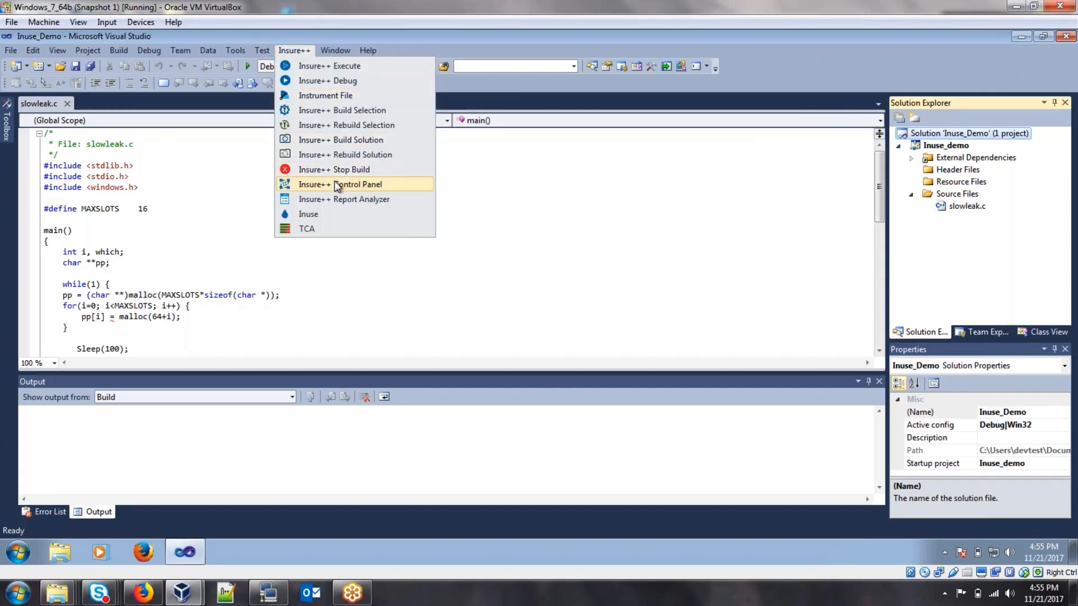
left_click(355, 184)
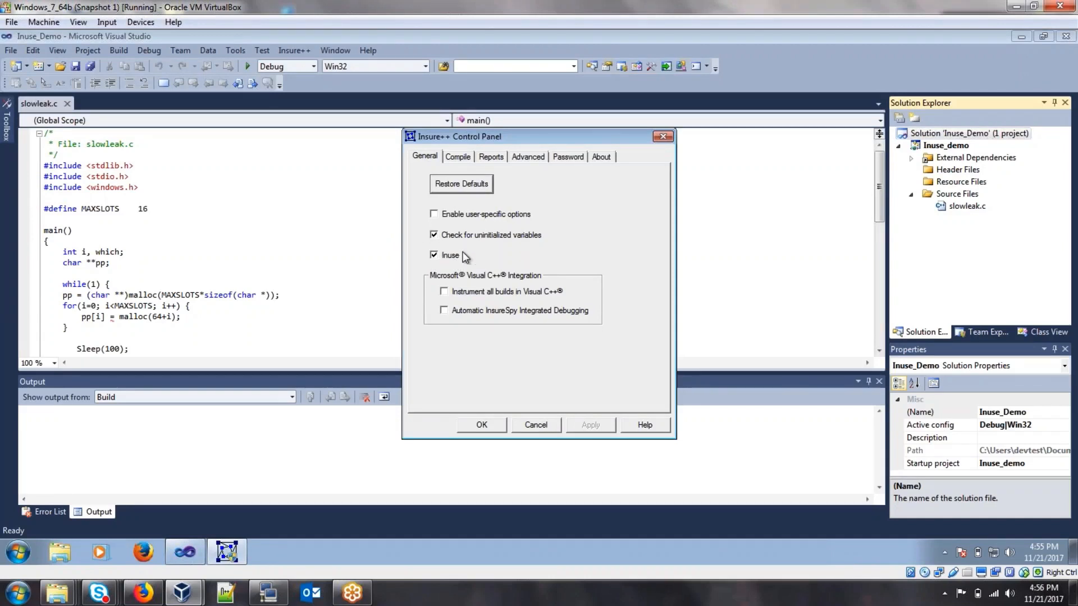
left_click(481, 425)
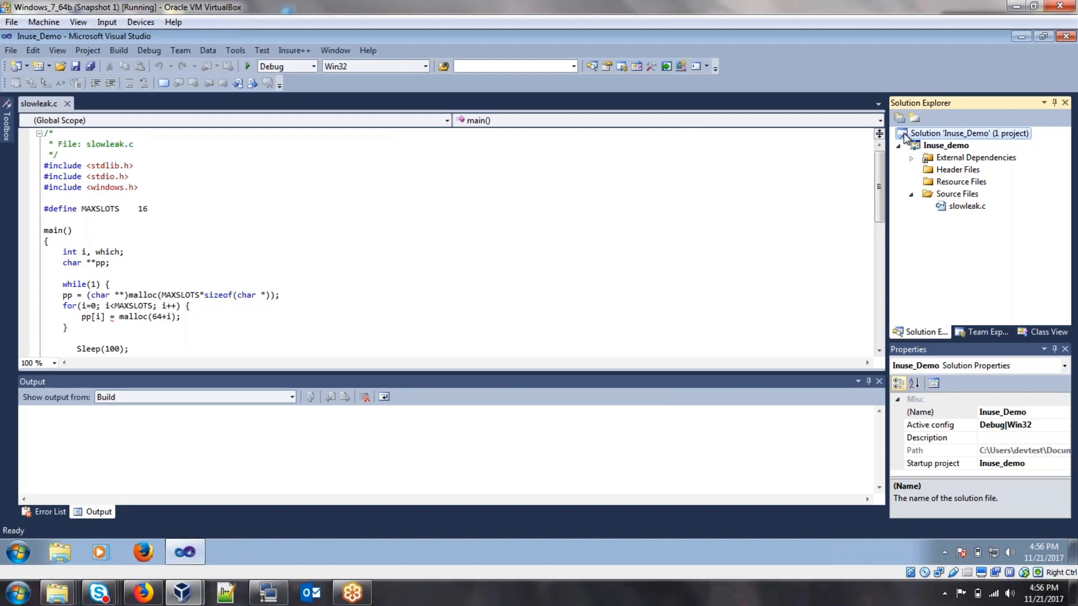
Build the Inuse_Demo solution with Insure++ instrumentation
left_click(294, 50)
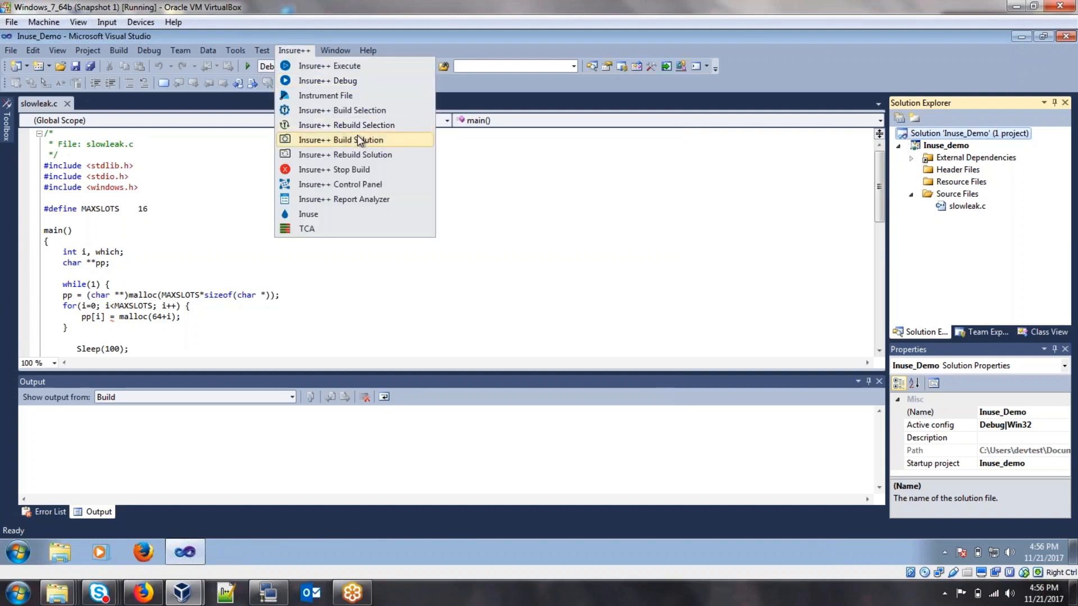
left_click(341, 139)
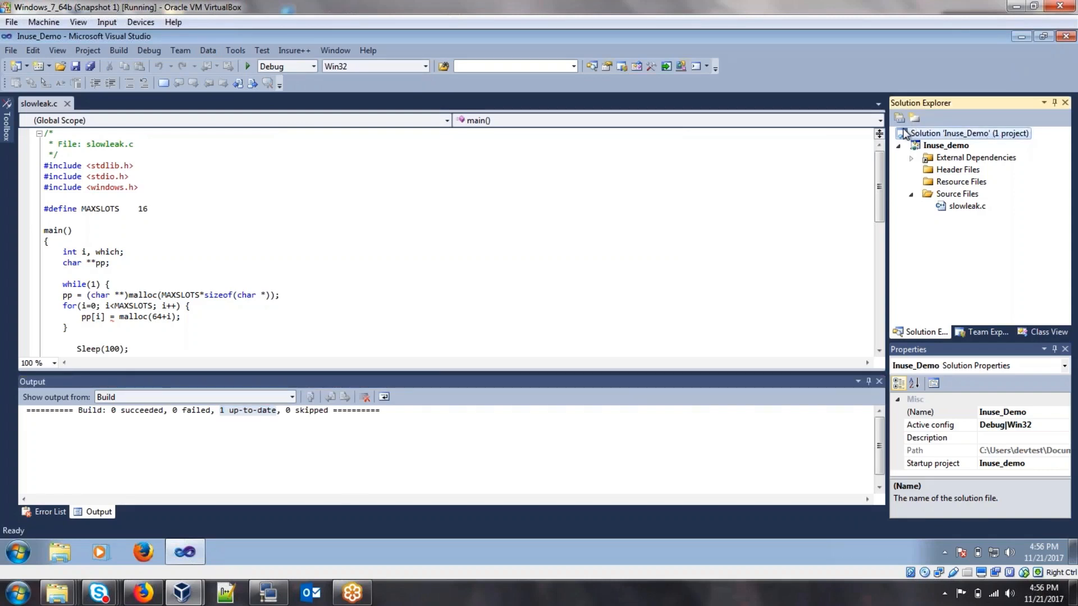
left_click(295, 50)
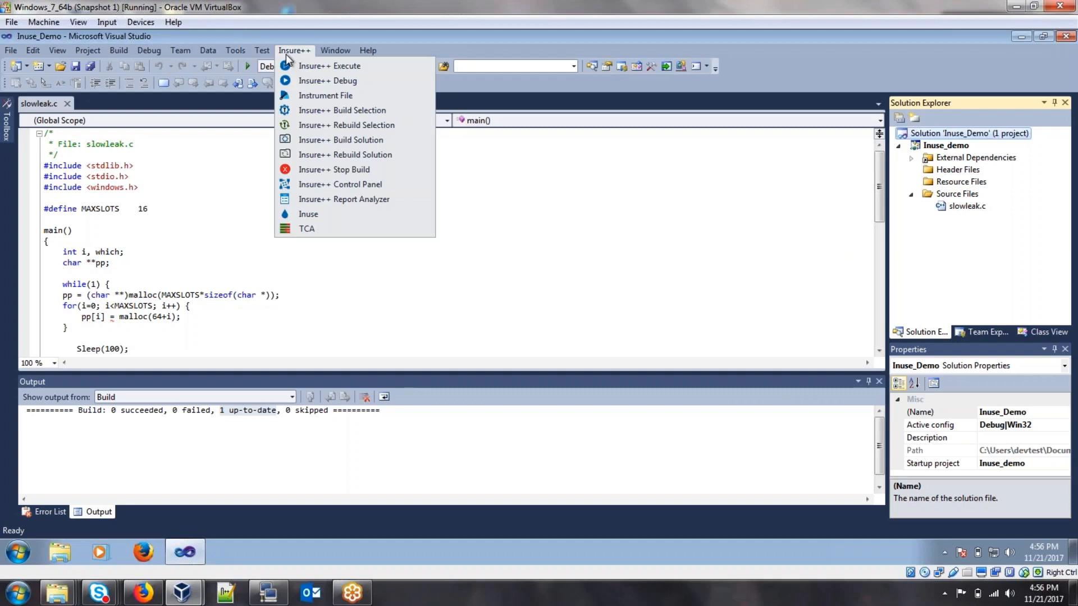
mouse_move(369, 69)
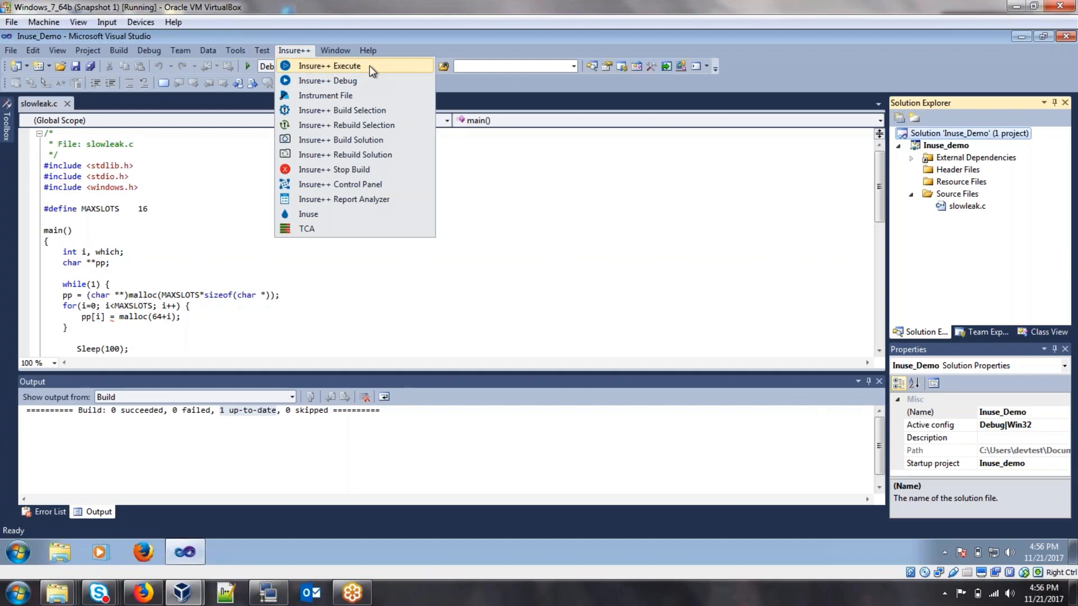
Run the instrumented Inuse_demo program, move the Inuse window aside, and show Heap History
left_click(308, 214)
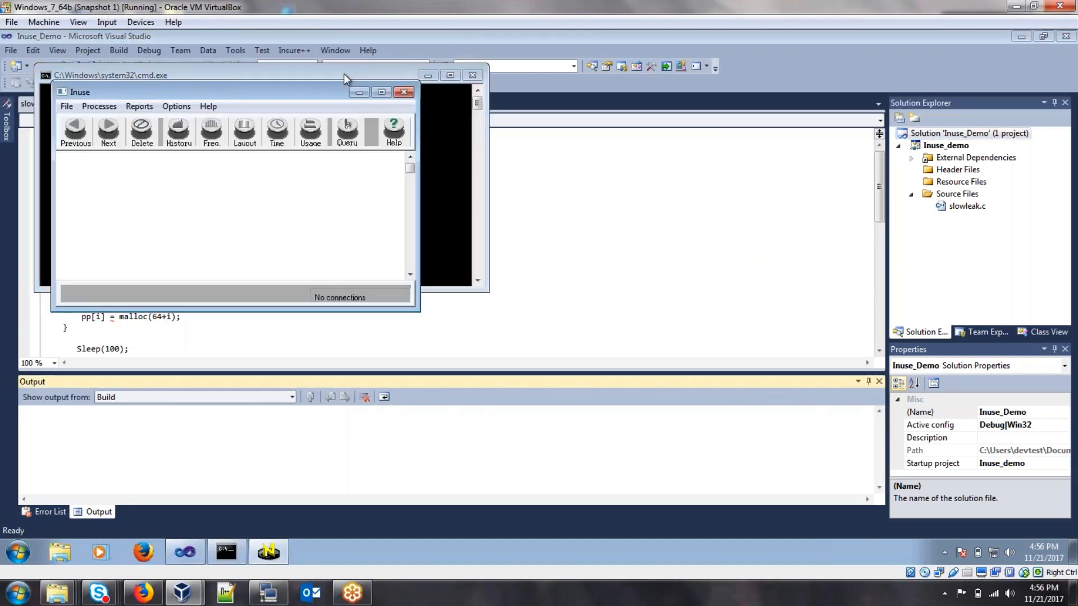
left_click_drag(79, 92, 725, 51)
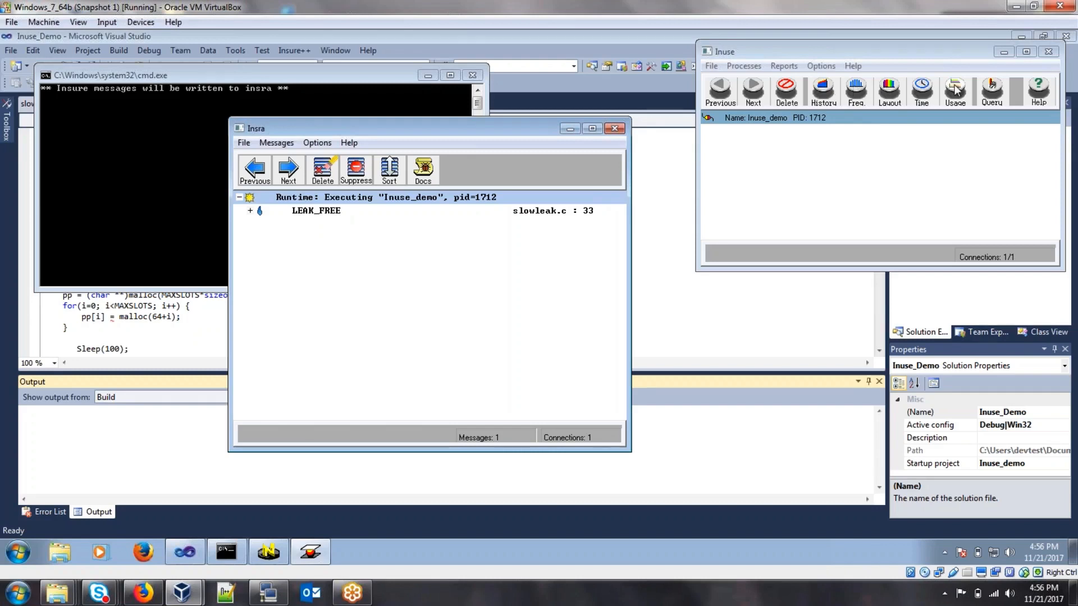
mouse_move(824, 90)
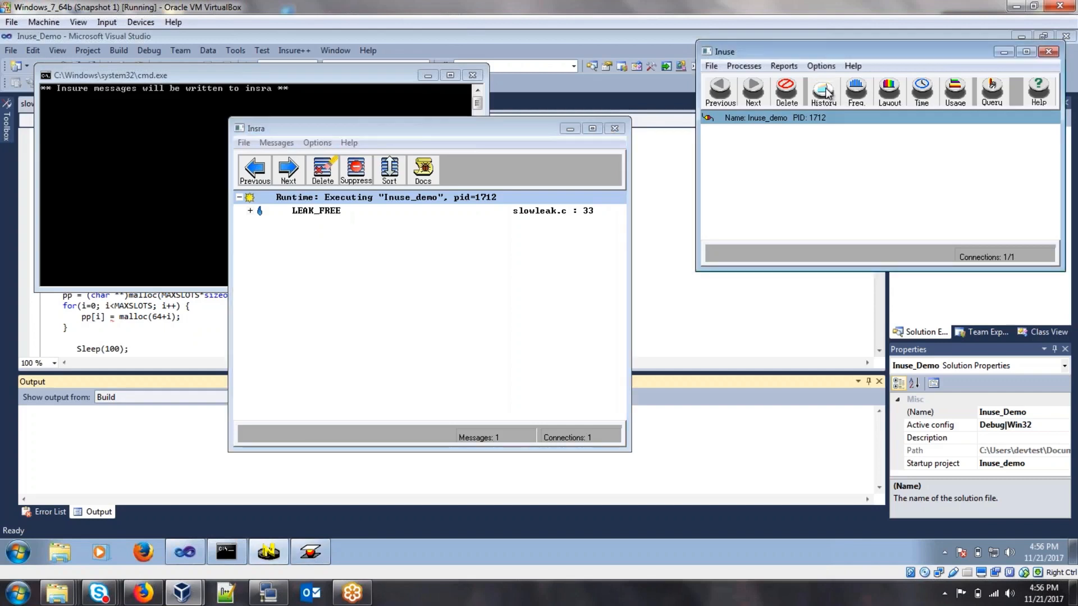
left_click(824, 88)
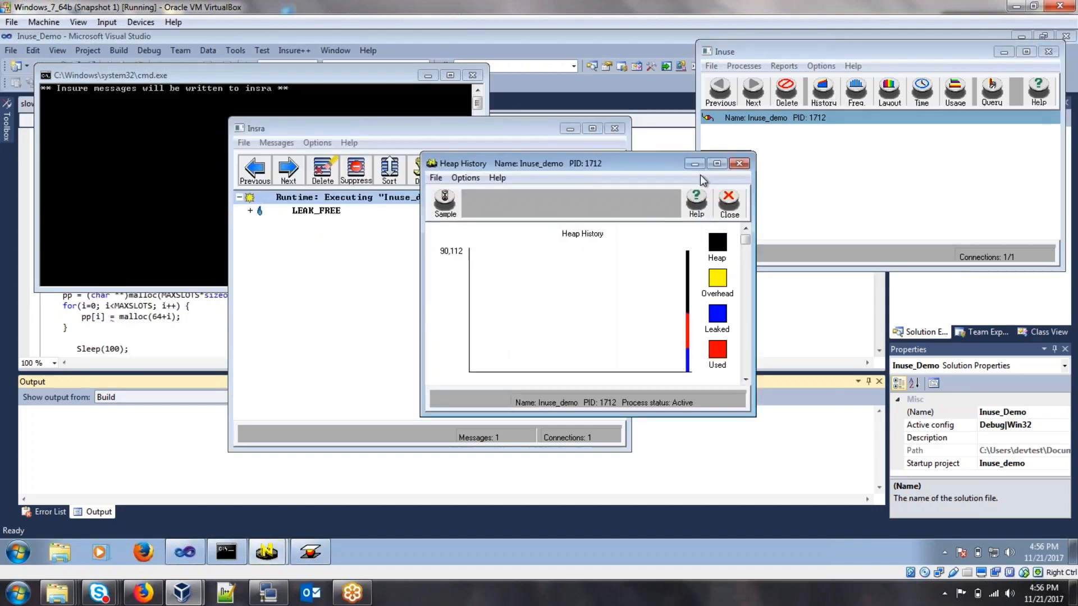